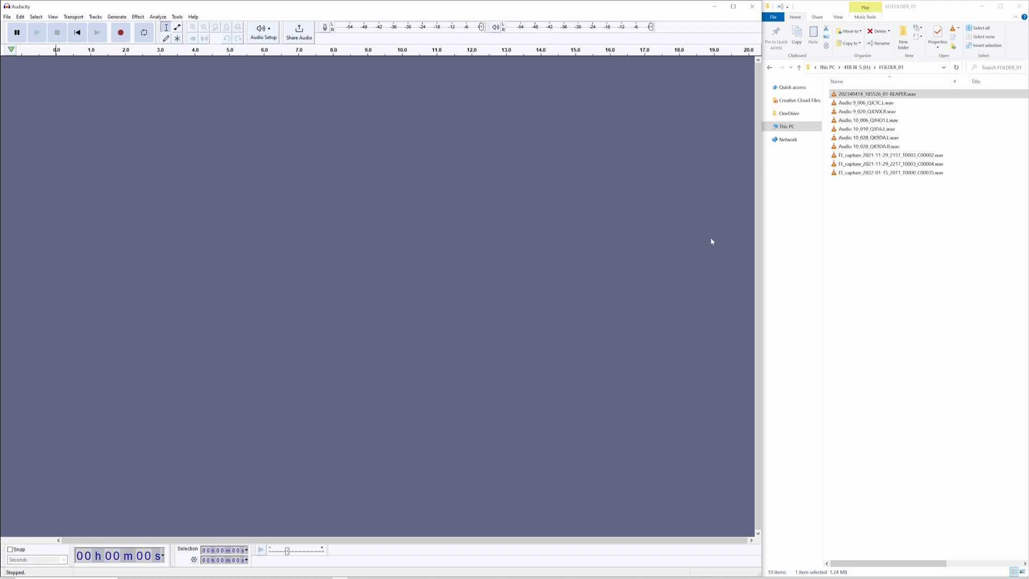
pyautogui.moveTo(651, 212)
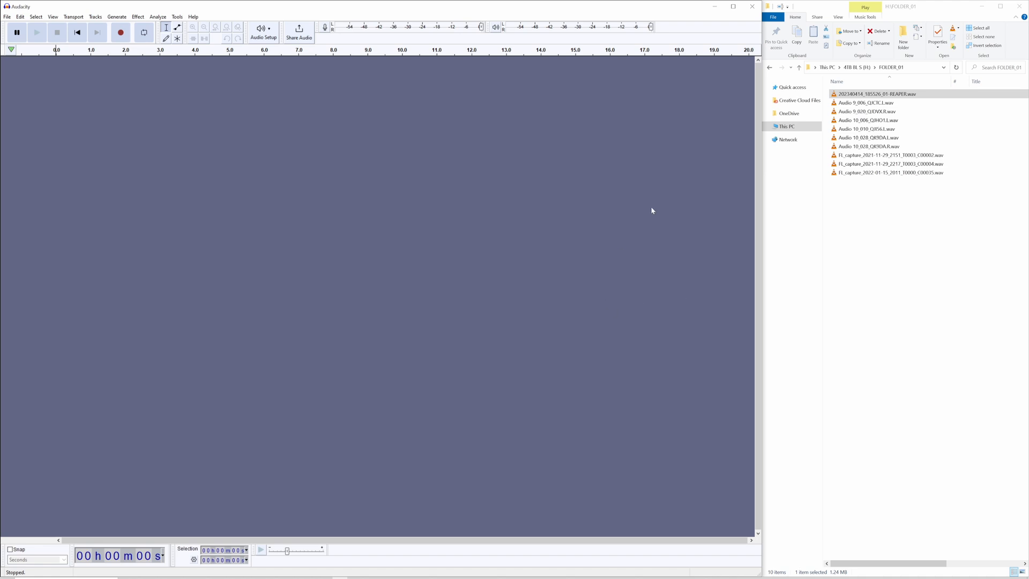
# - Review the WAV files in the folder and reach Audacity's Tools menu for macros
pyautogui.click(798, 67)
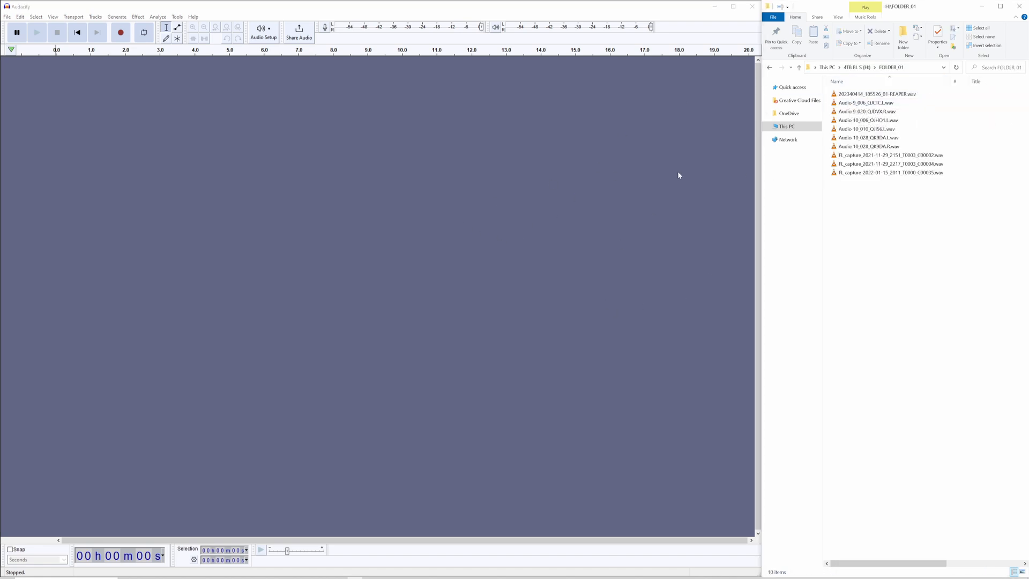
pyautogui.click(891, 163)
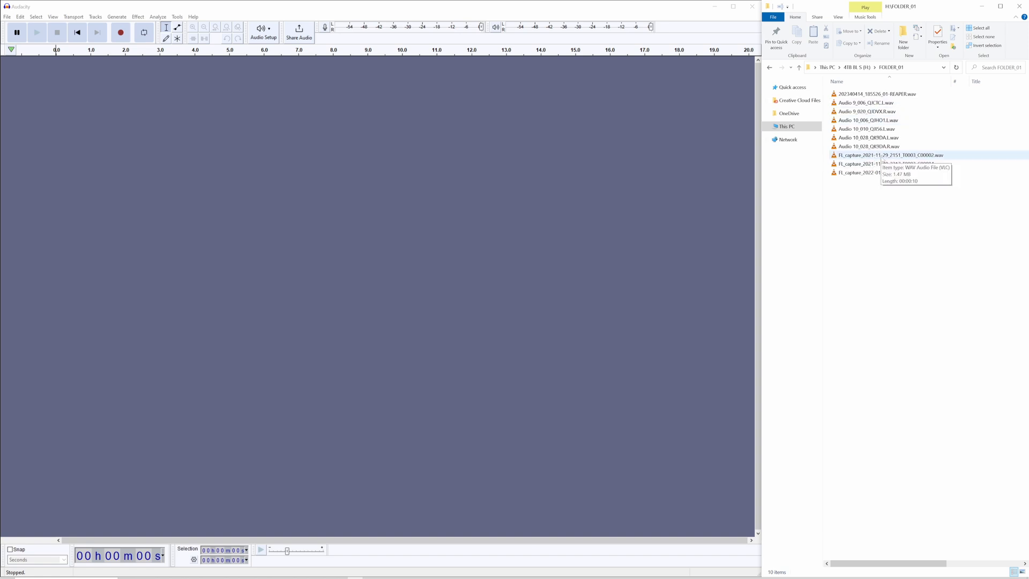
pyautogui.click(177, 17)
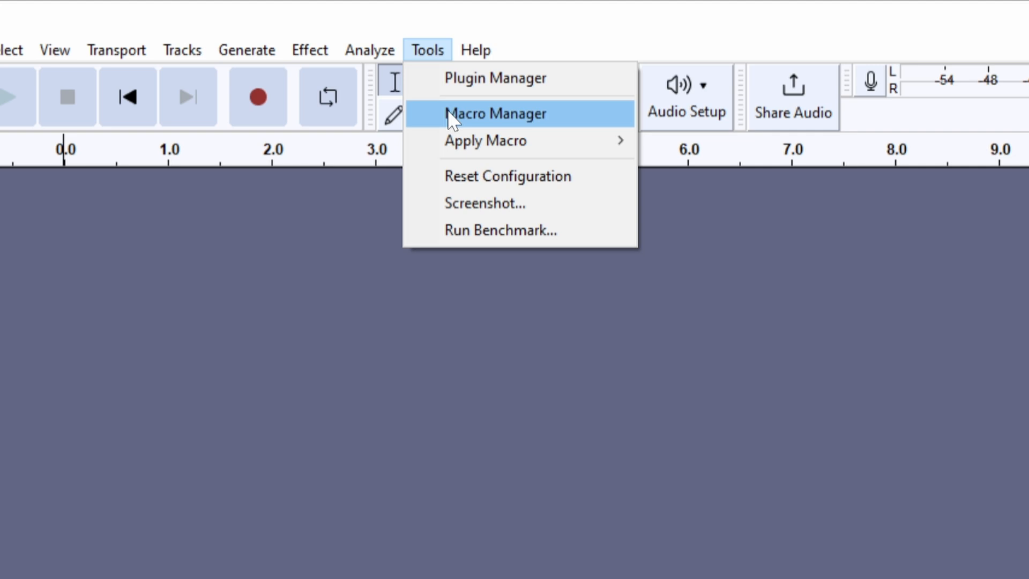
# - Get the Manage Macros dialog open from the Tools menu
pyautogui.click(496, 114)
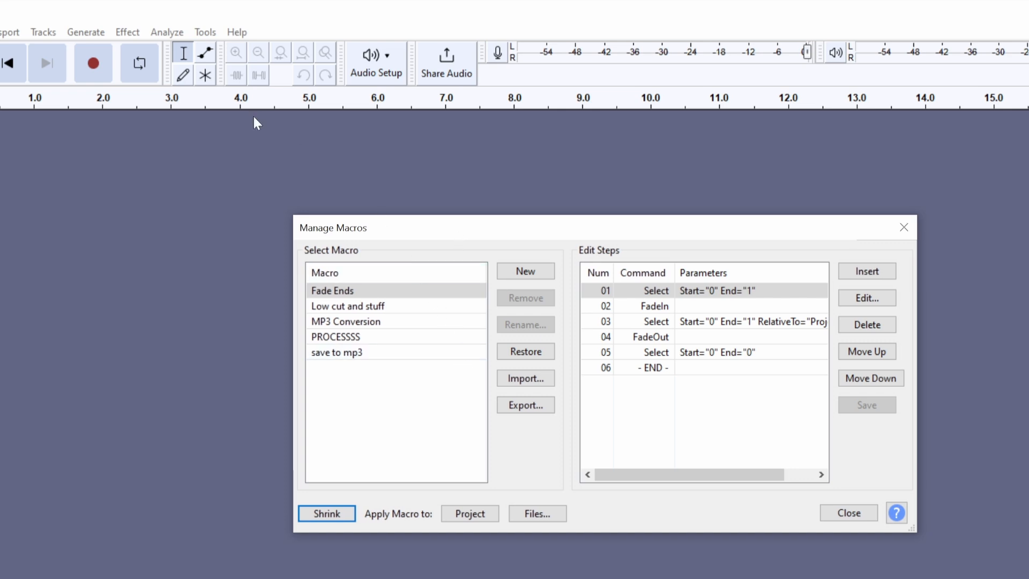
pyautogui.click(205, 31)
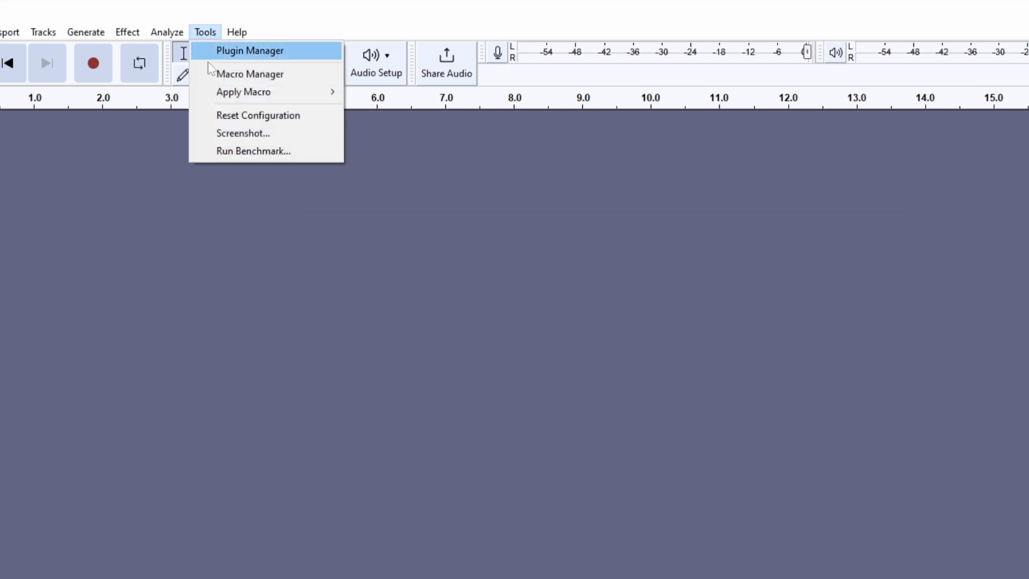
pyautogui.click(249, 74)
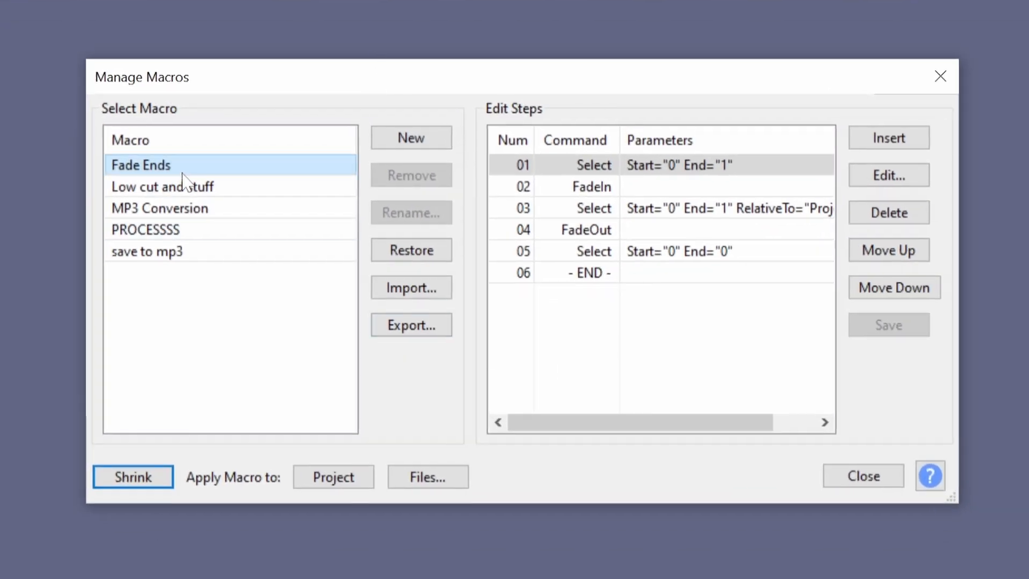
# - Inspect the Fade Ends and 'save to mp3' macros, then remove 'save to mp3'
pyautogui.click(147, 251)
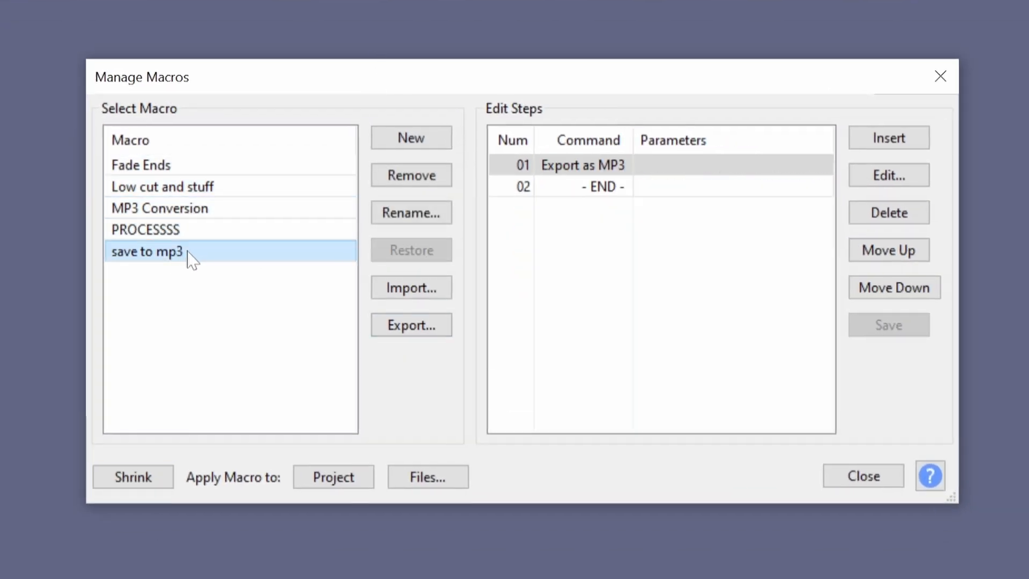
pyautogui.click(145, 228)
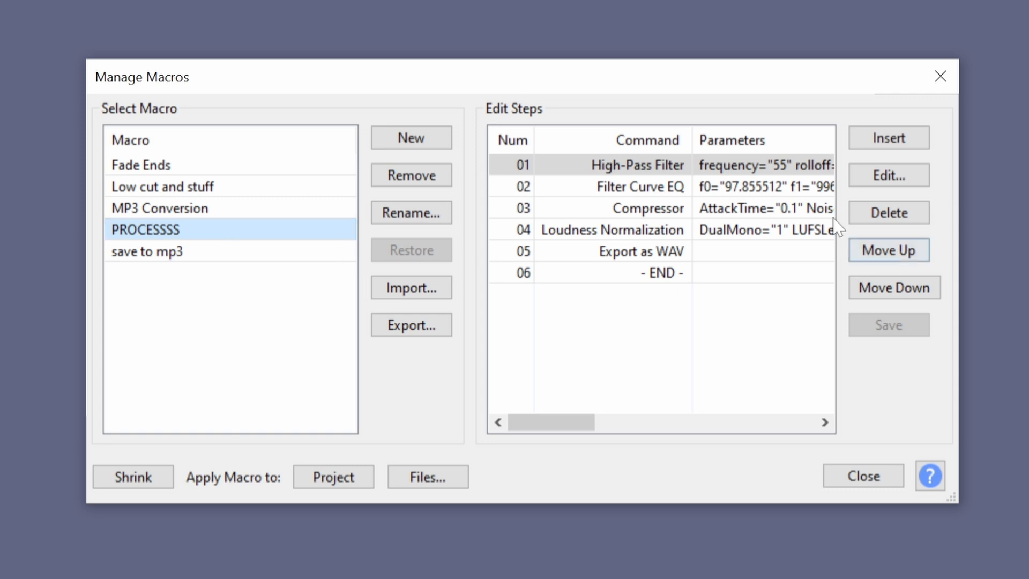
pyautogui.moveTo(325, 280)
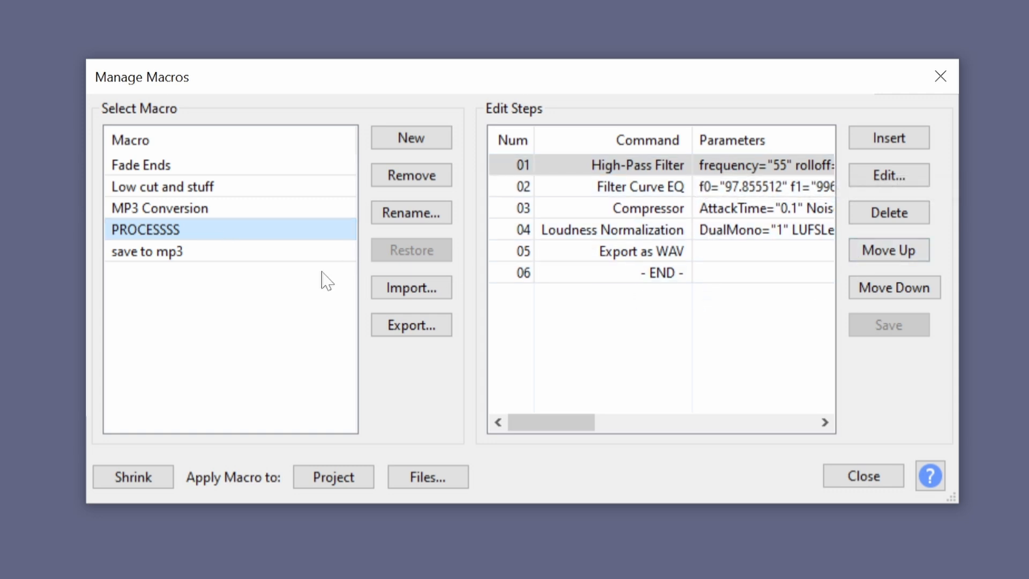
pyautogui.click(411, 174)
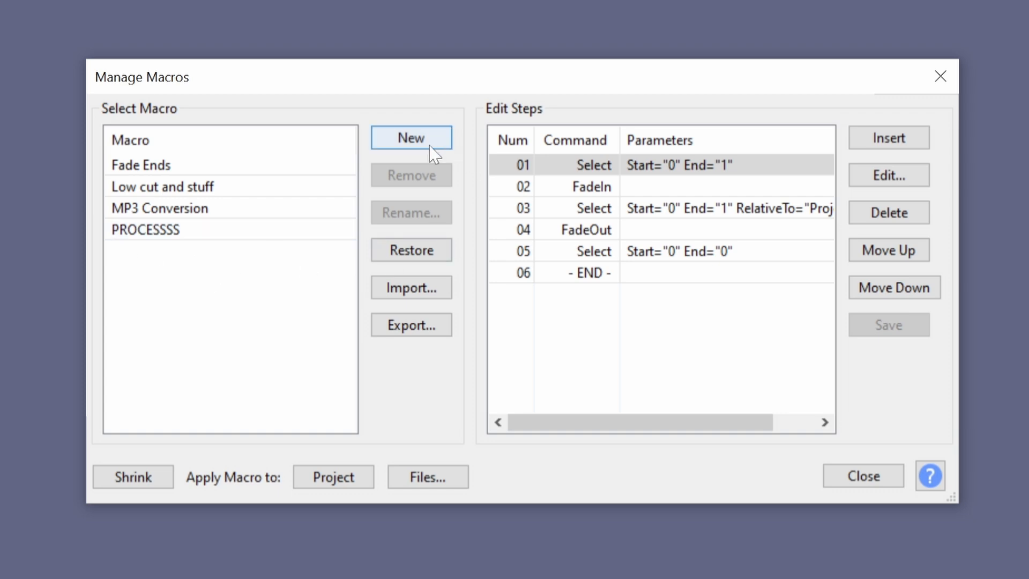
# - Create a new macro named 'save to mp3'
pyautogui.click(412, 138)
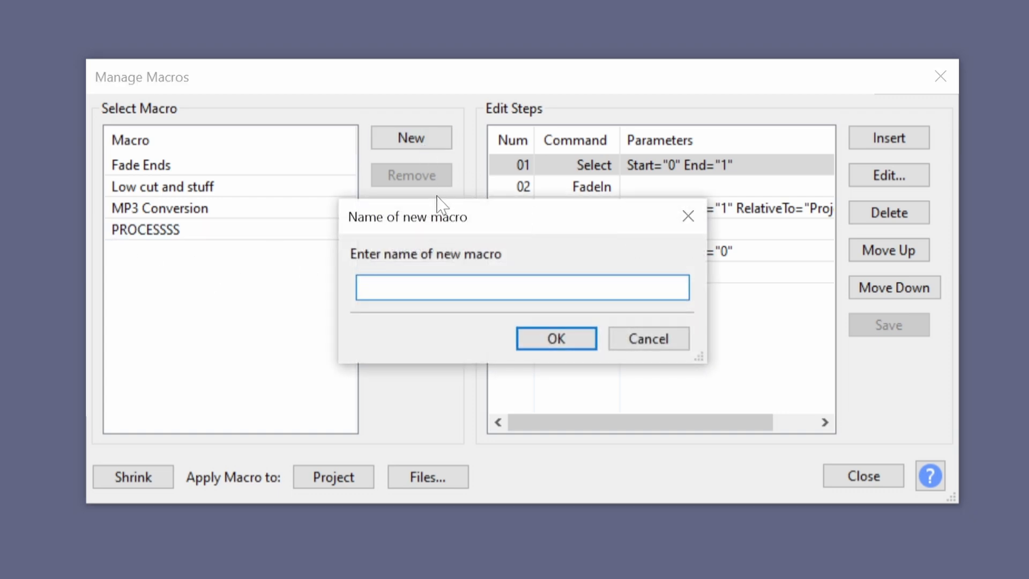
pyautogui.write('save to mp3')
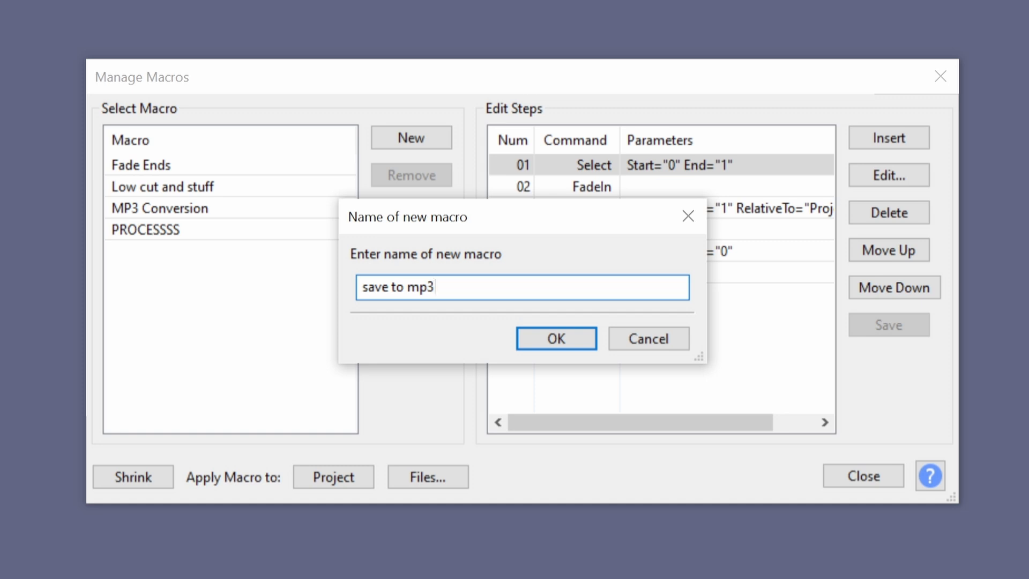
pyautogui.click(555, 338)
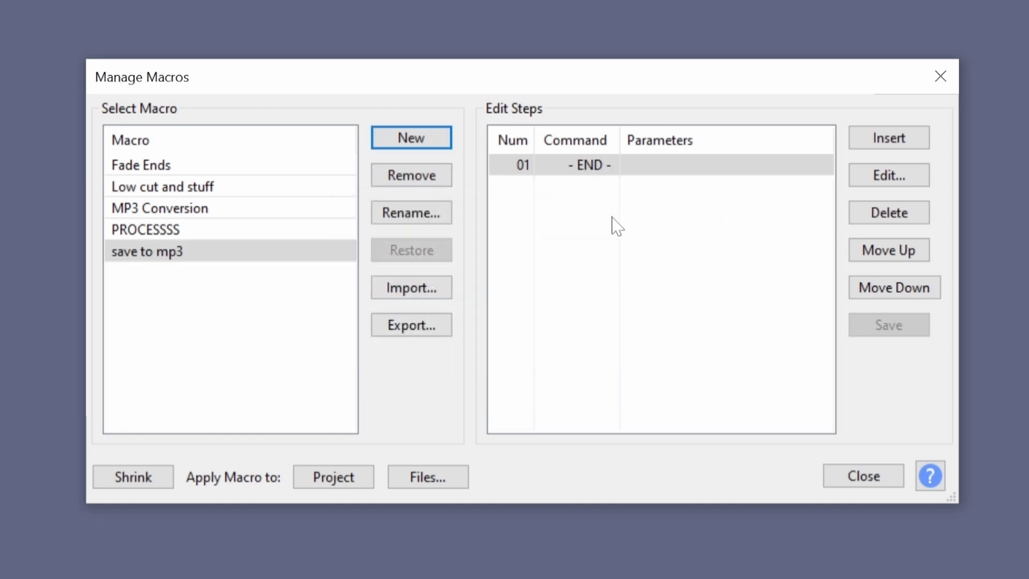
pyautogui.moveTo(583, 217)
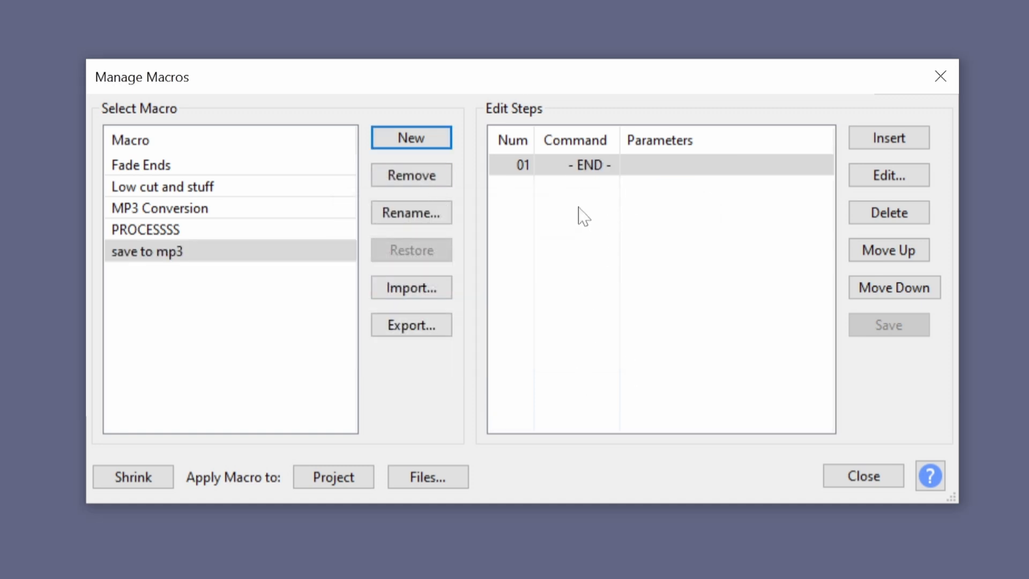
pyautogui.moveTo(169, 277)
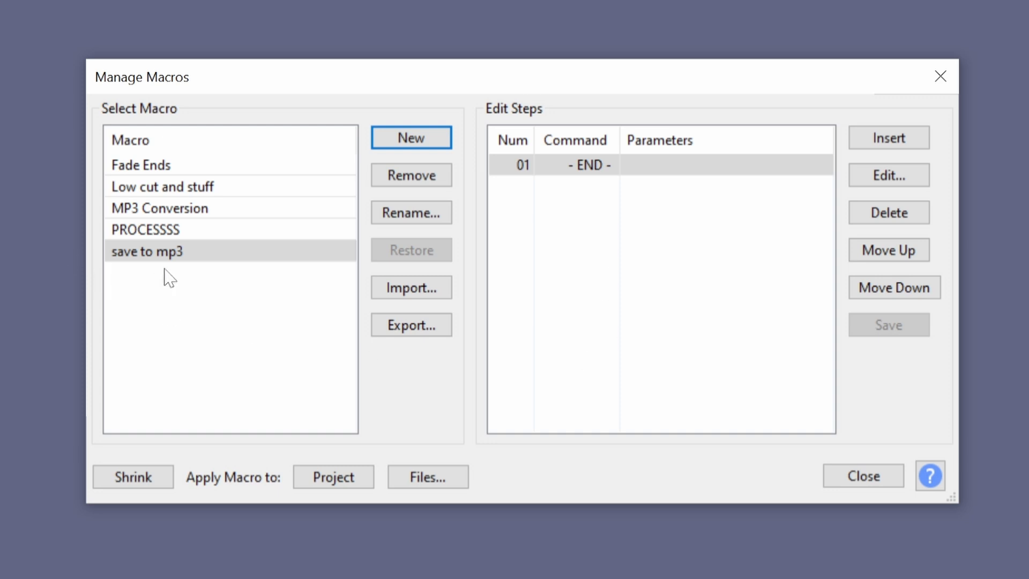
# - Select the new 'save to mp3' macro and begin inserting its first command
pyautogui.click(164, 250)
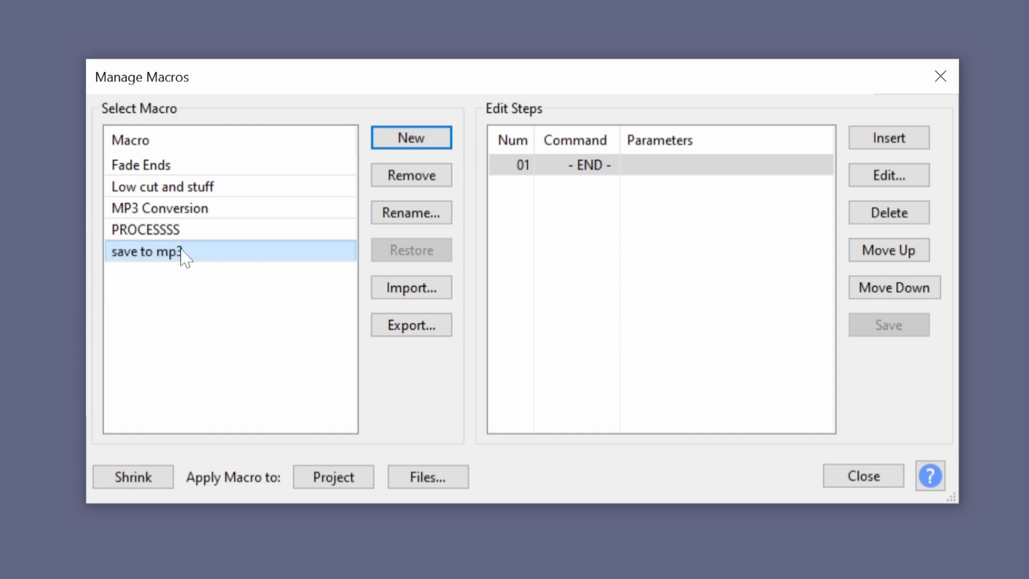
pyautogui.moveTo(151, 255)
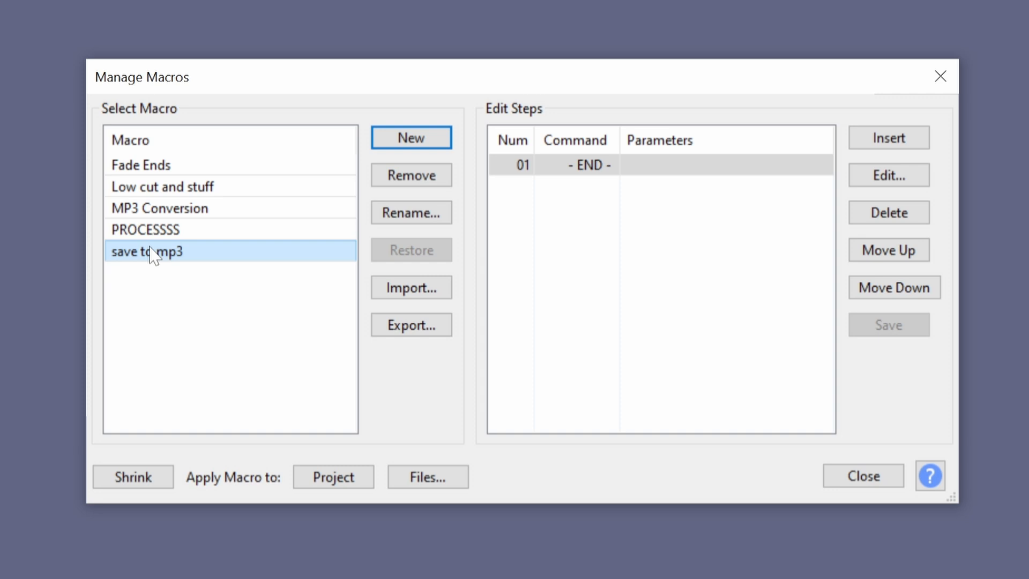
pyautogui.moveTo(840, 334)
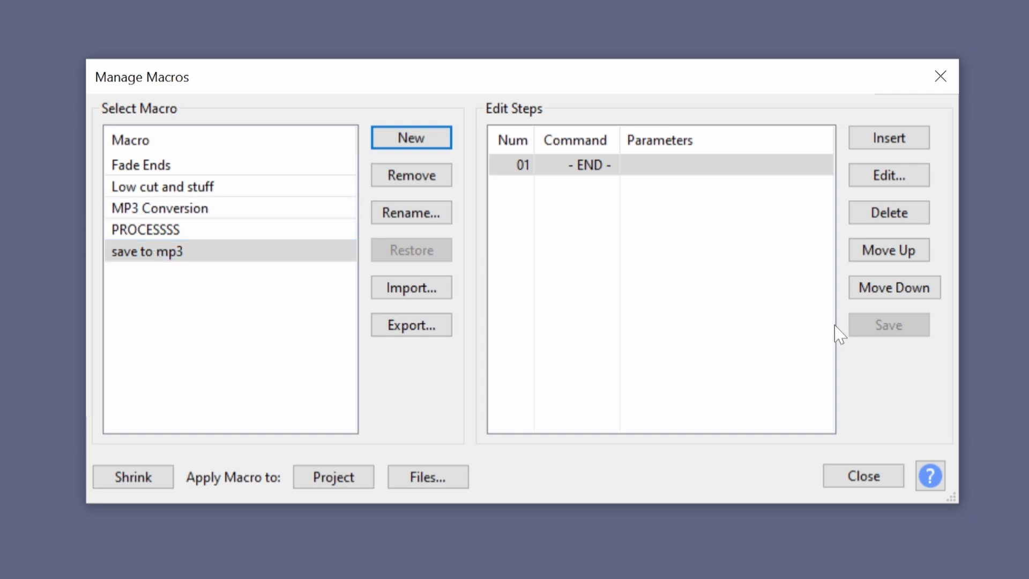
pyautogui.click(887, 138)
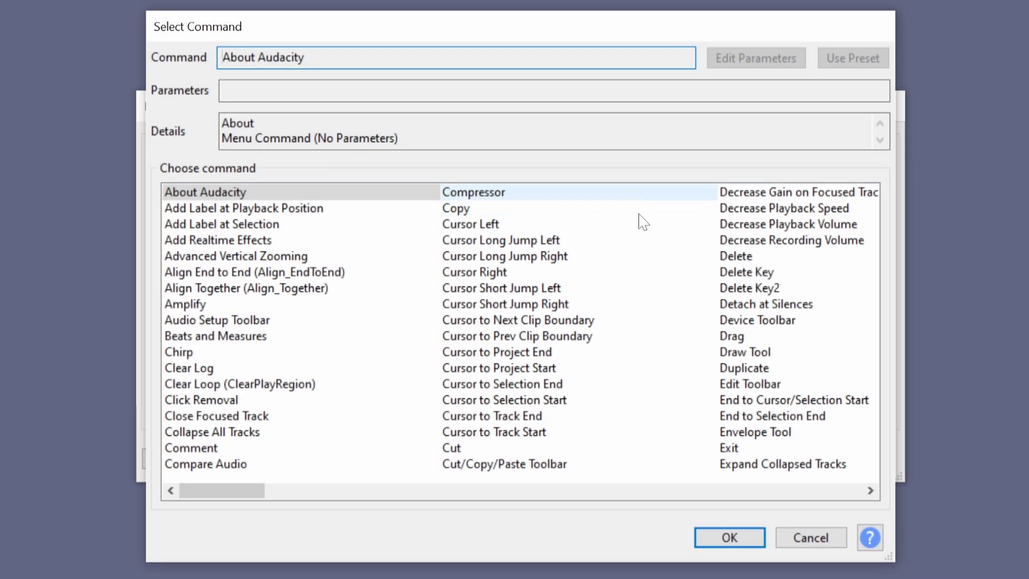
# - Insert Export as MP3 as the macro's first step
pyautogui.hscroll(3)
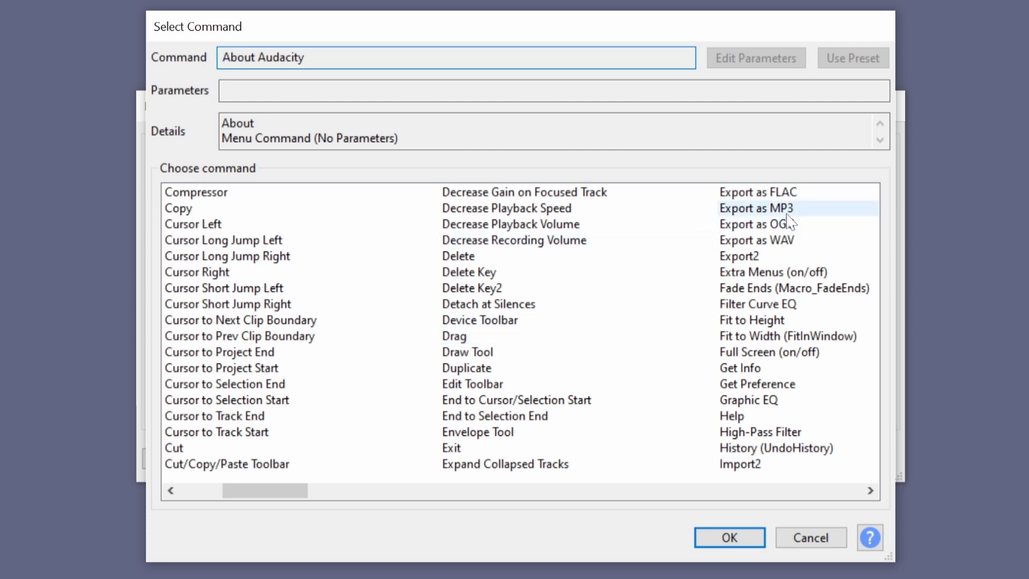
pyautogui.click(756, 208)
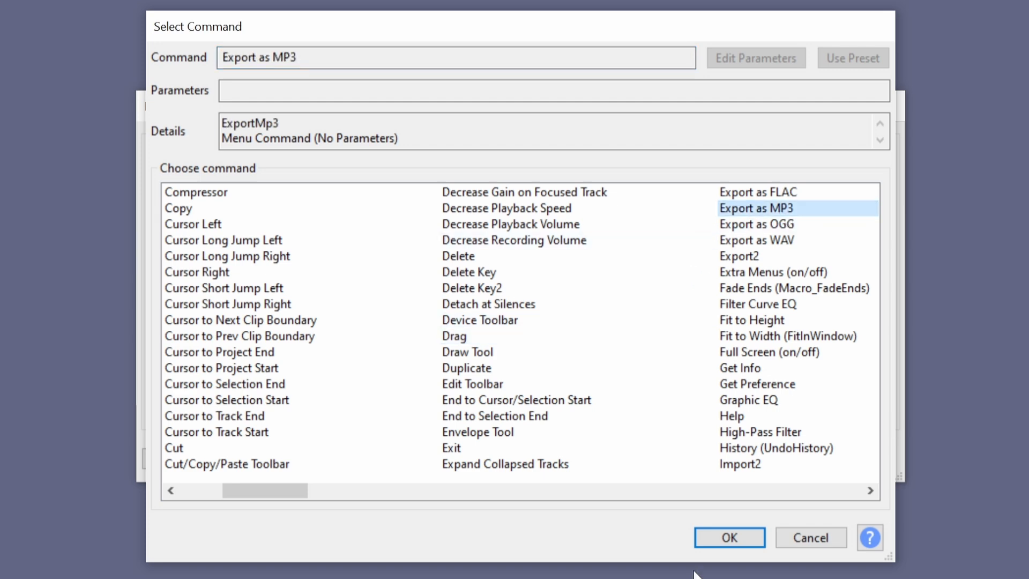
pyautogui.moveTo(759, 61)
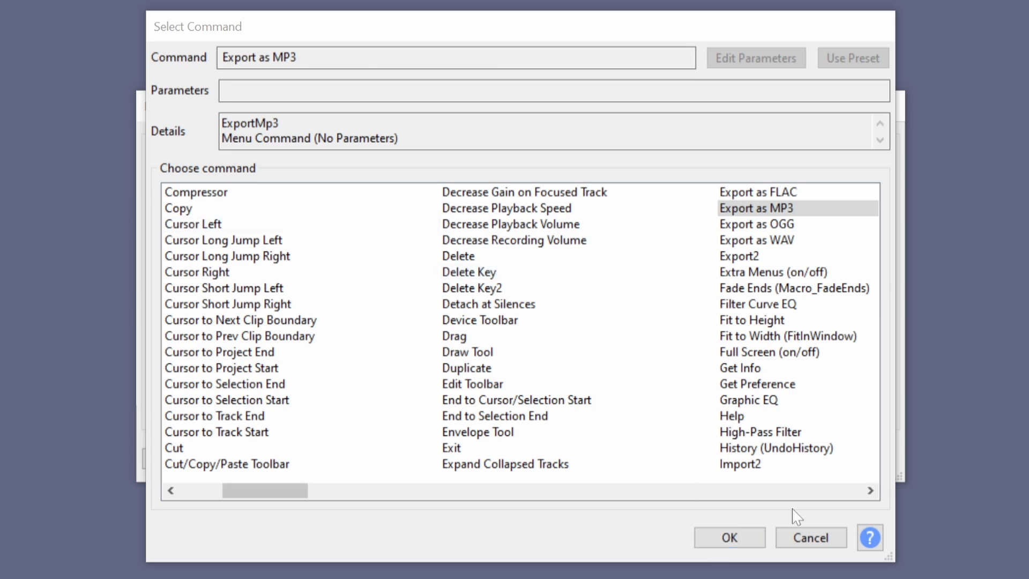
pyautogui.click(729, 537)
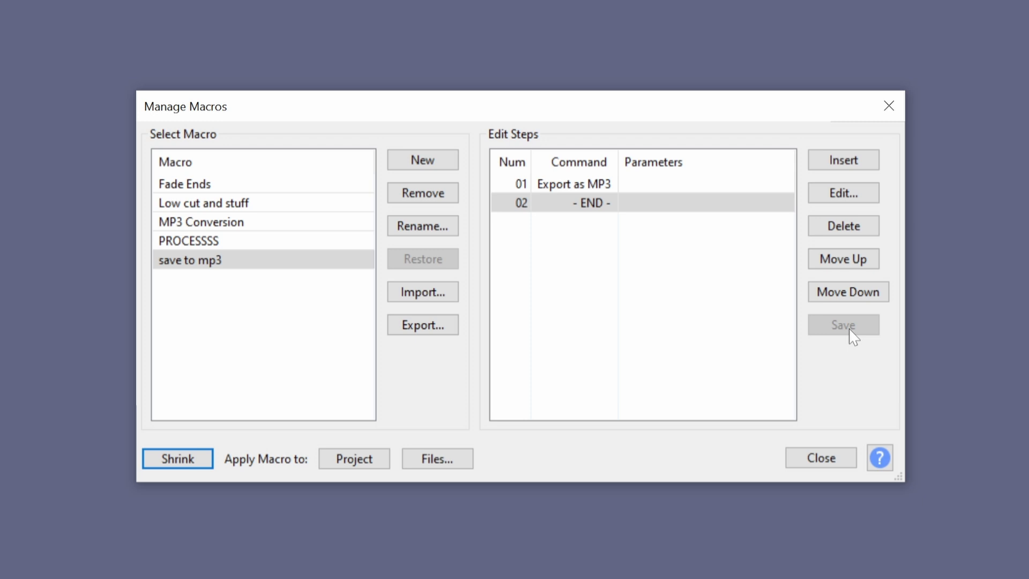
# - Glance at PROCESSSS's steps, return to 'save to mp3', and close Manage Macros
pyautogui.click(204, 240)
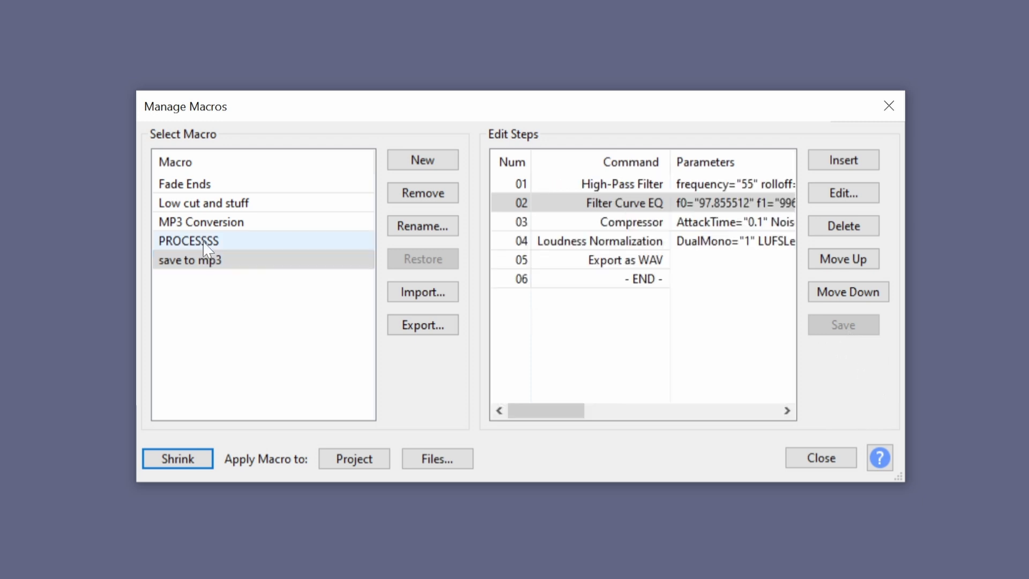
pyautogui.click(190, 260)
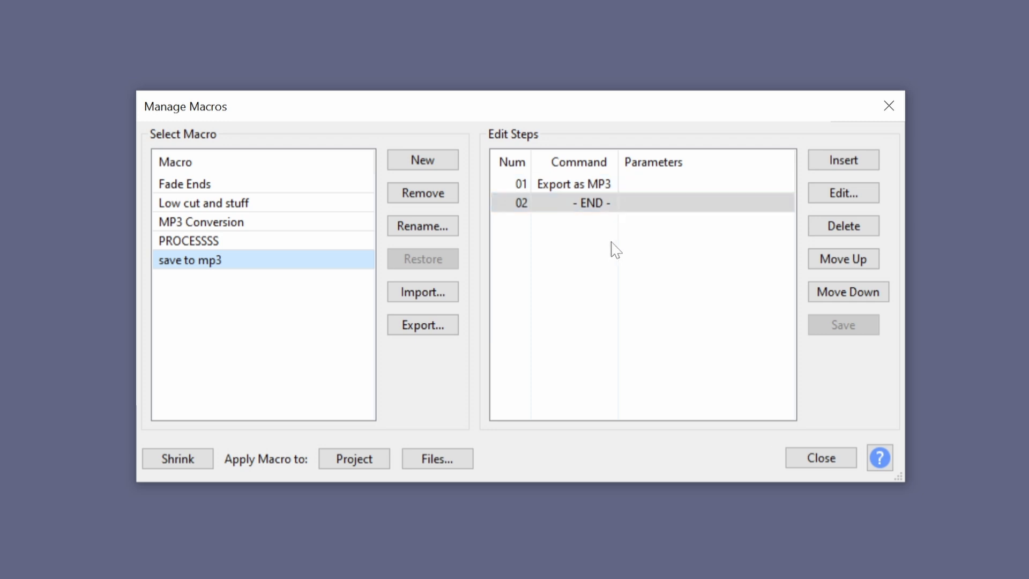
pyautogui.click(820, 458)
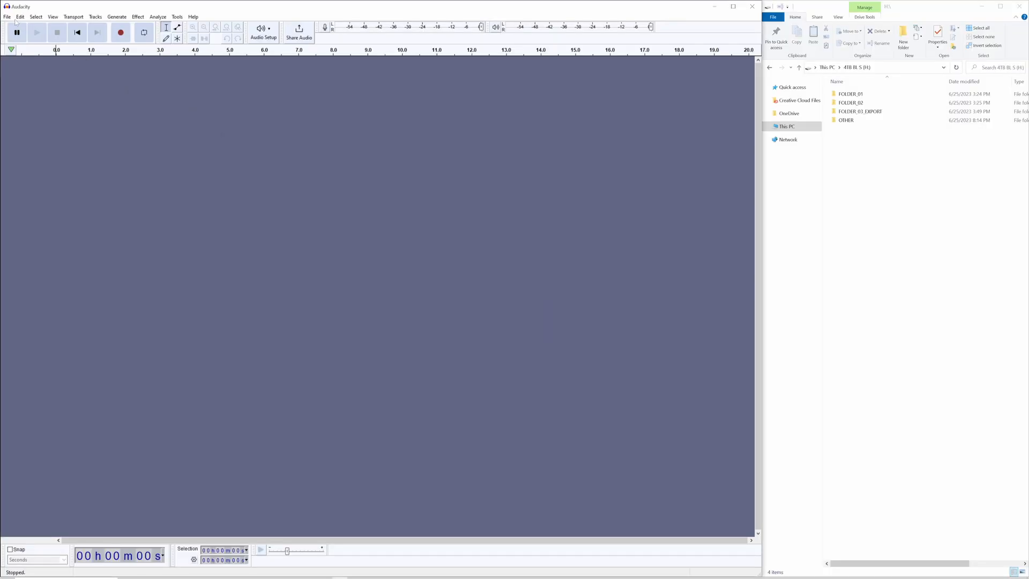
pyautogui.click(22, 16)
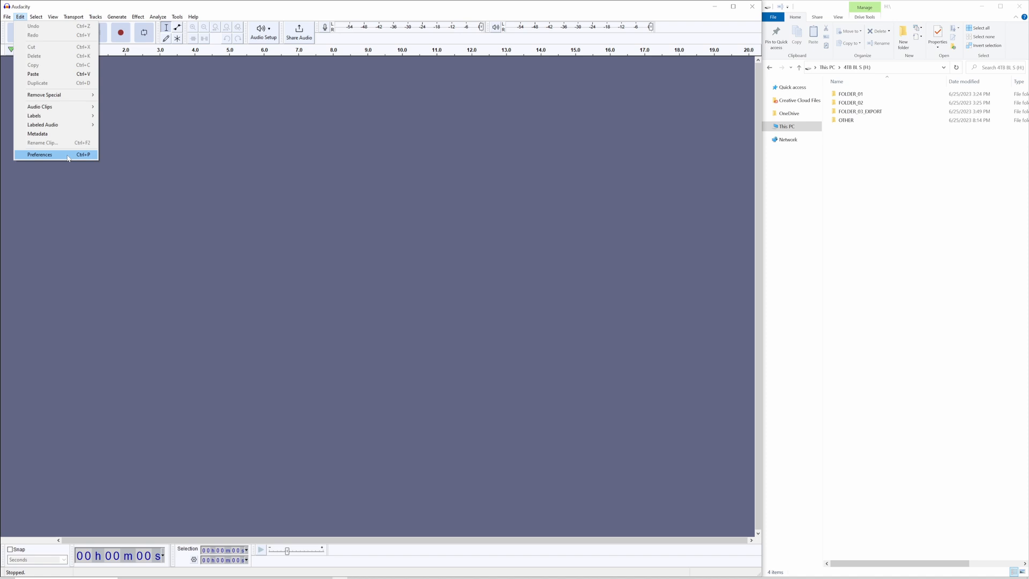
pyautogui.click(39, 154)
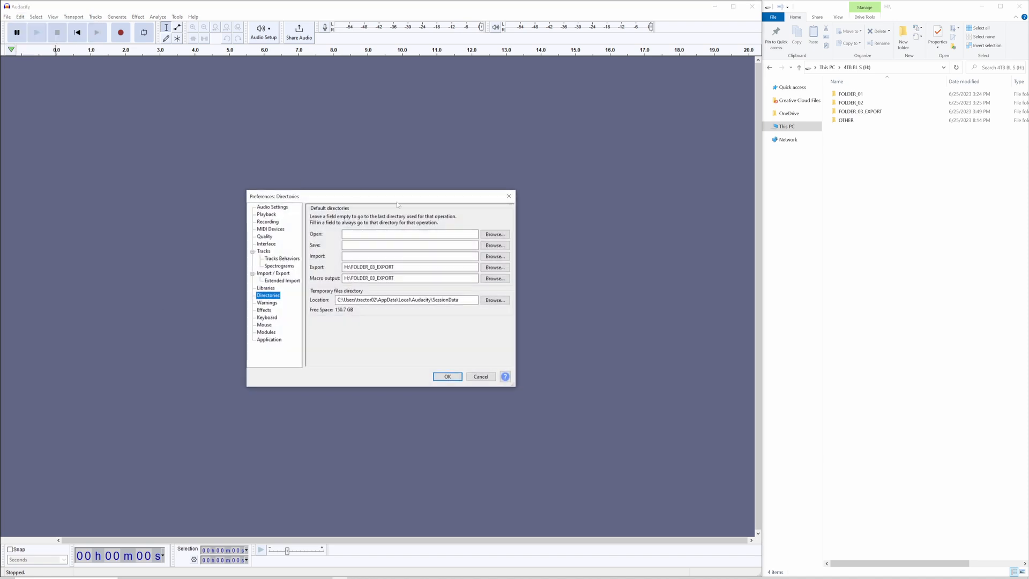
pyautogui.click(267, 243)
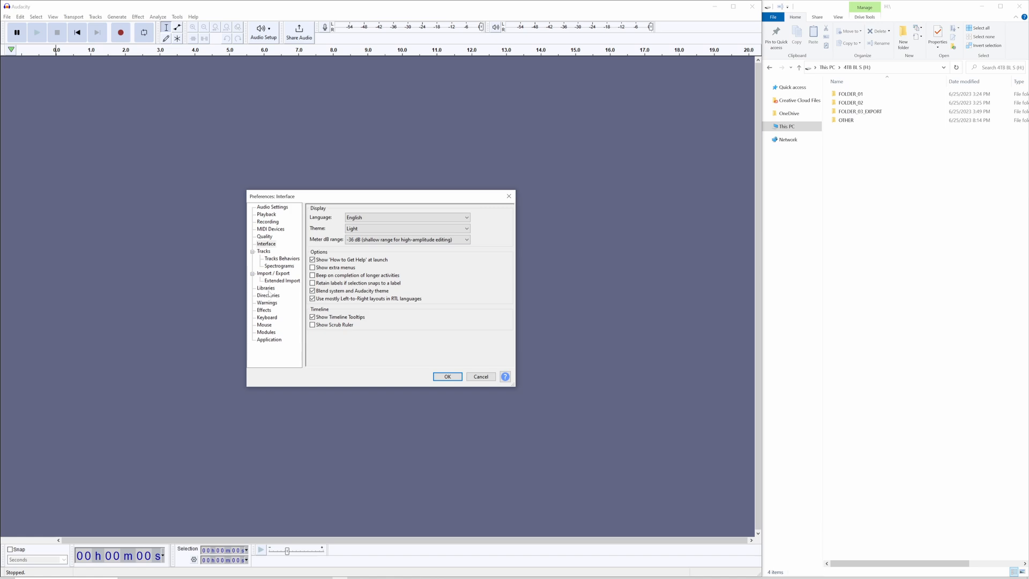
pyautogui.click(268, 295)
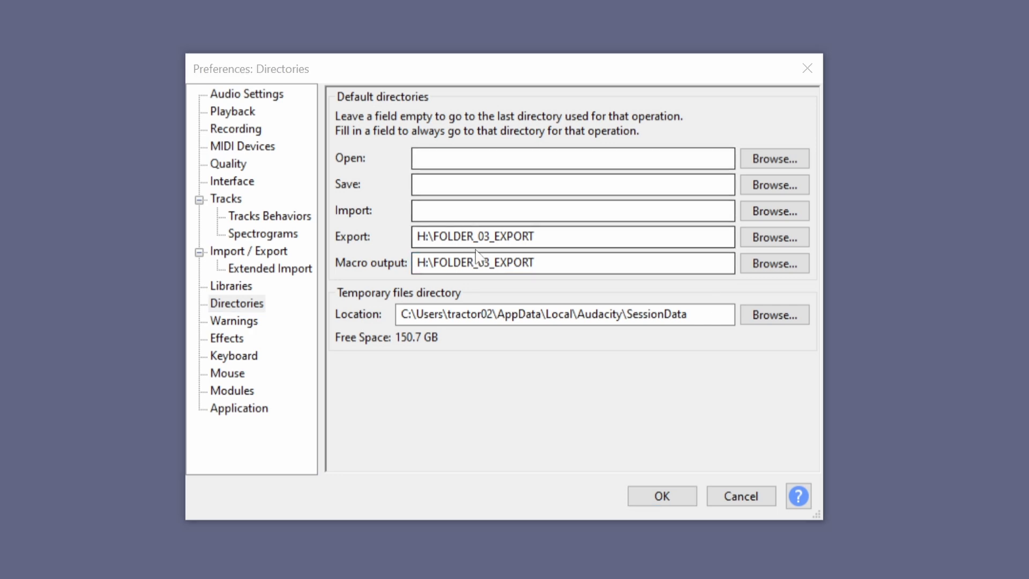
pyautogui.moveTo(661, 495)
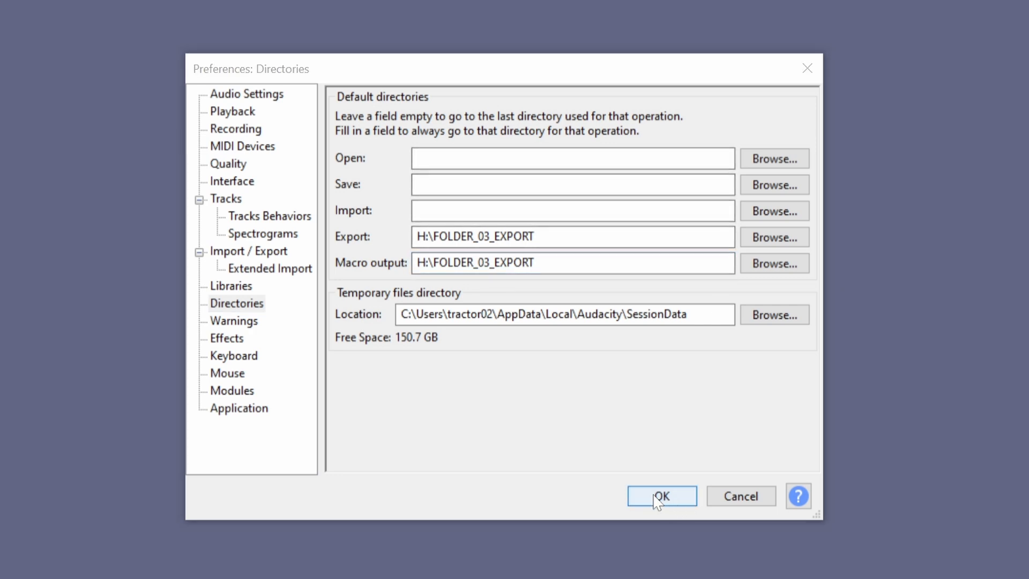
pyautogui.moveTo(664, 569)
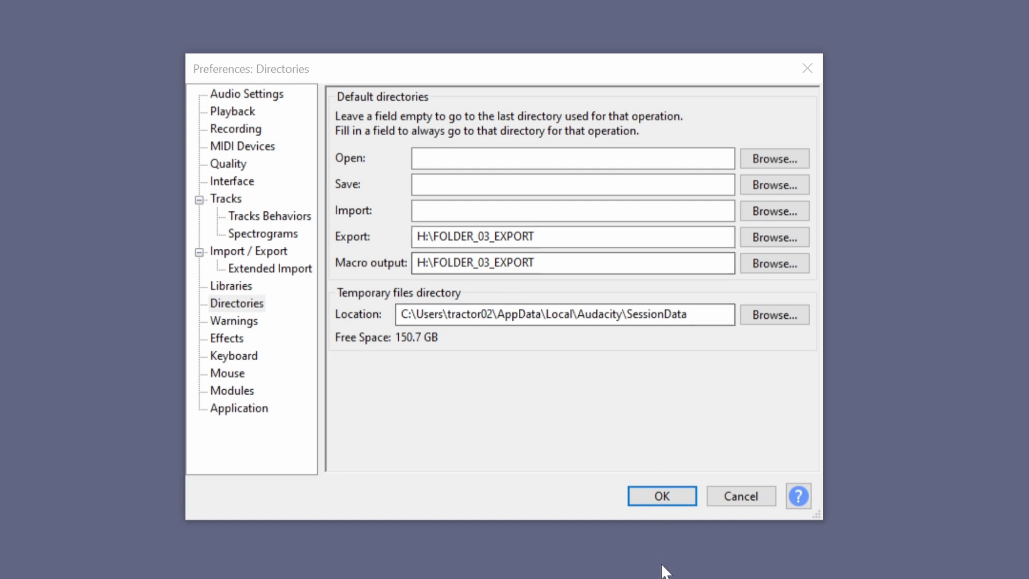
pyautogui.click(661, 495)
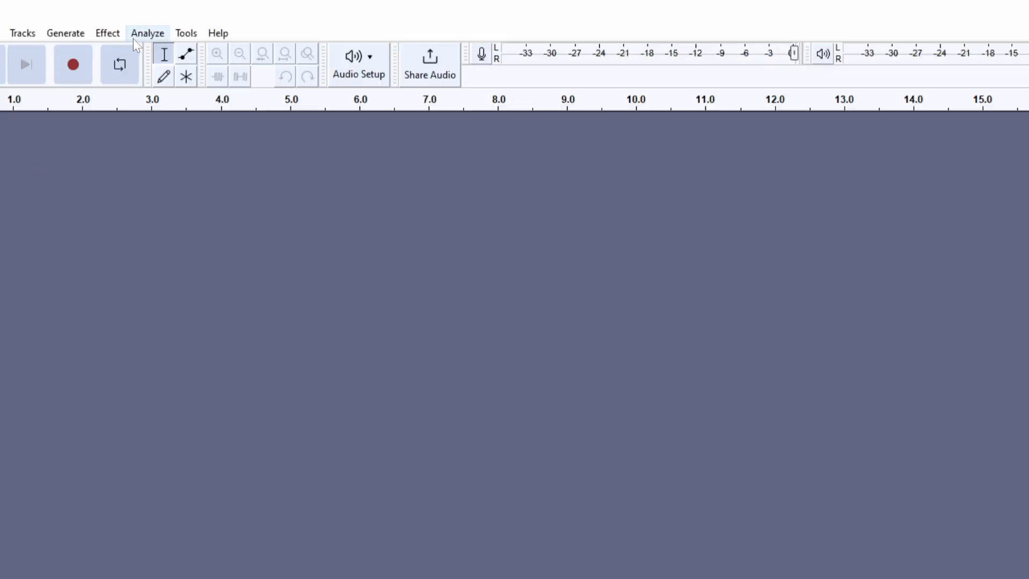
# - Reopen Manage Macros on 'save to mp3' and start choosing files to apply it to
pyautogui.click(185, 33)
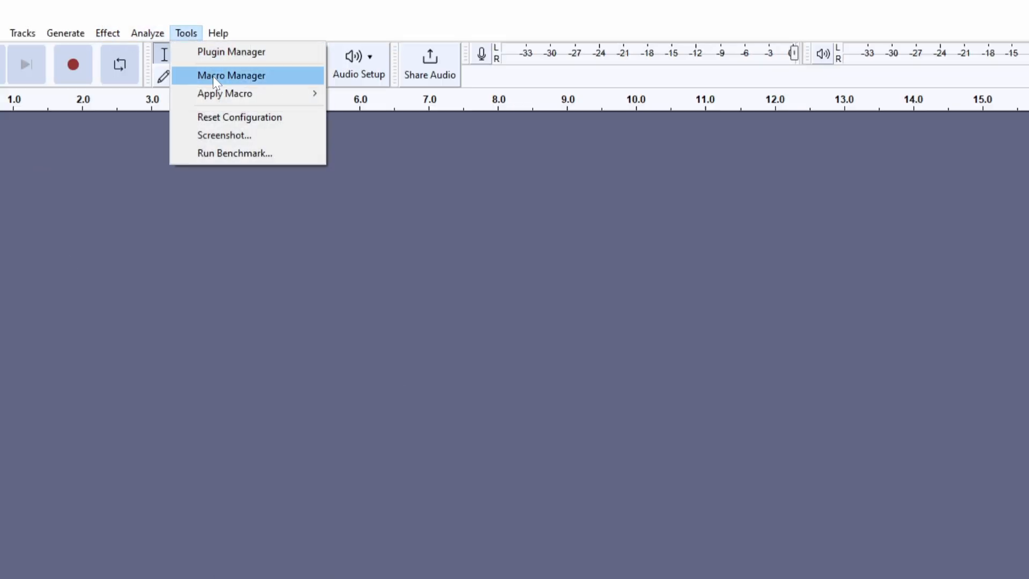
pyautogui.click(232, 76)
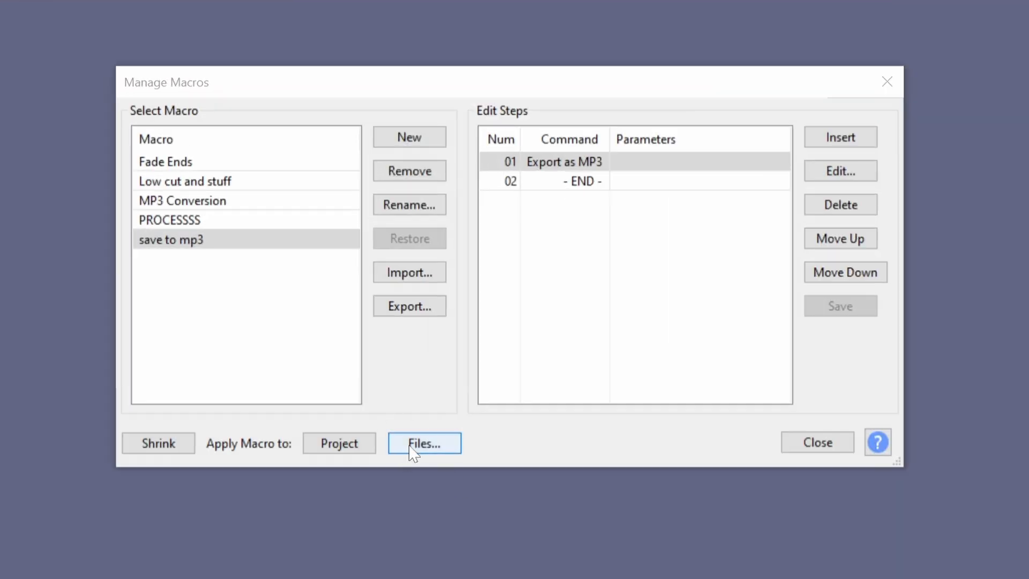
pyautogui.click(424, 442)
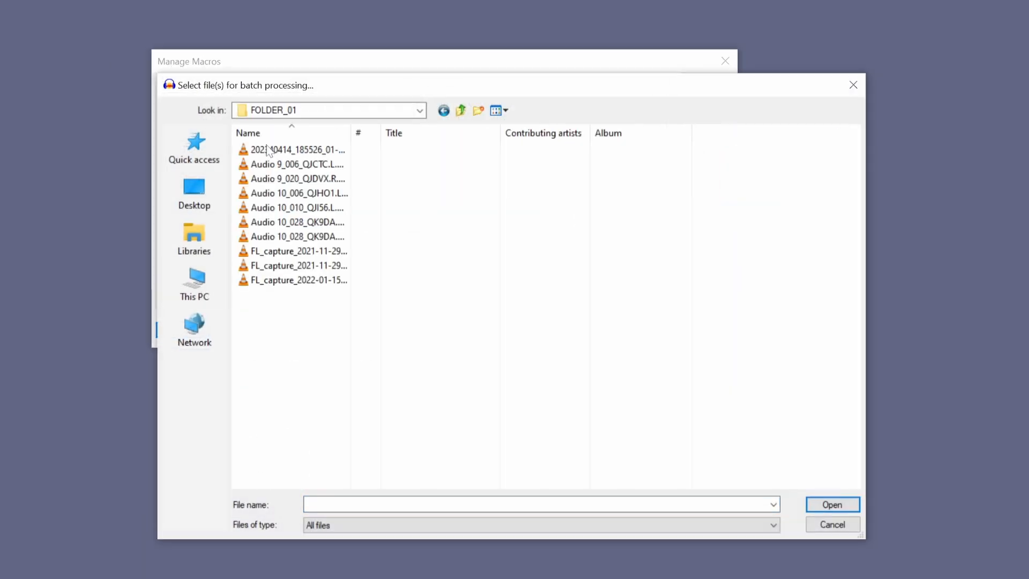
# - Apply 'save to mp3' to all ten FOLDER_01 files and check FOLDER_03_EXPORT for the MP3s
pyautogui.press('ctrl+a')
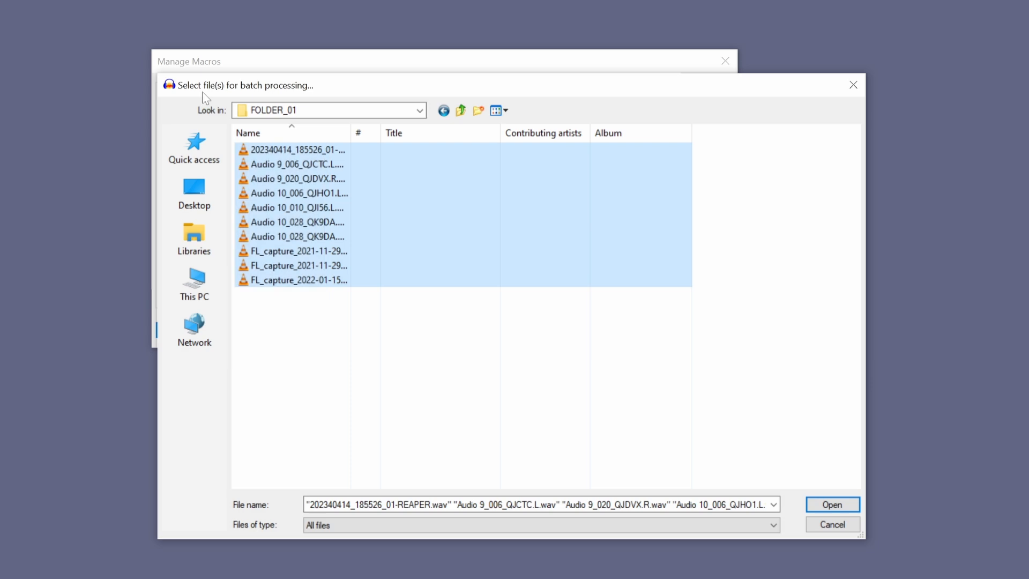
pyautogui.click(832, 503)
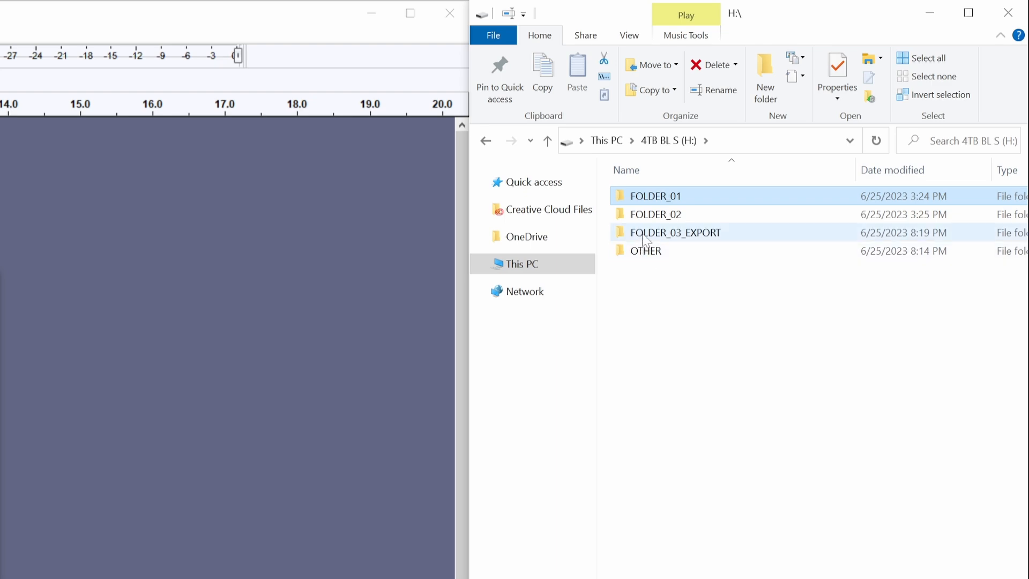
pyautogui.doubleClick(676, 233)
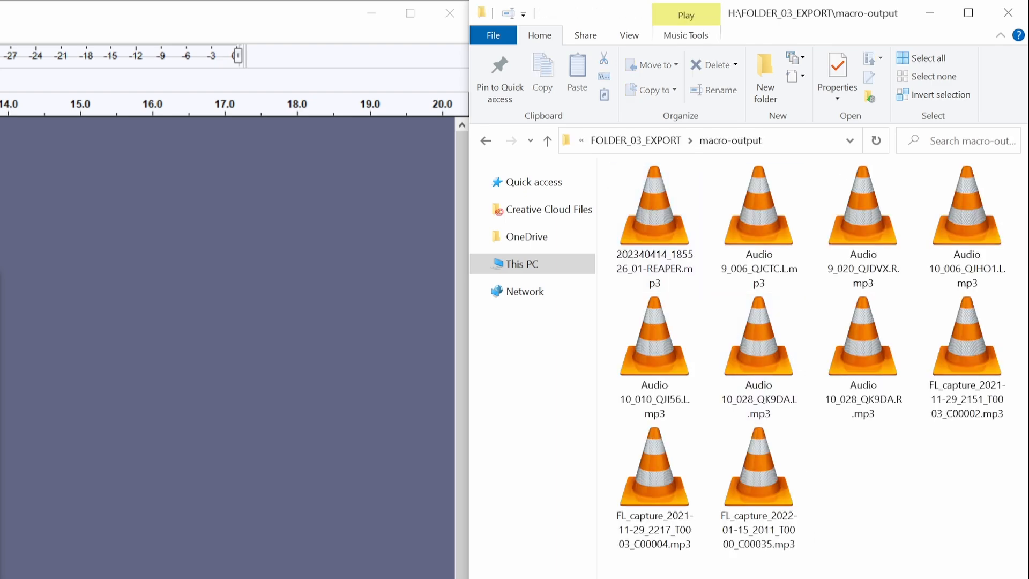